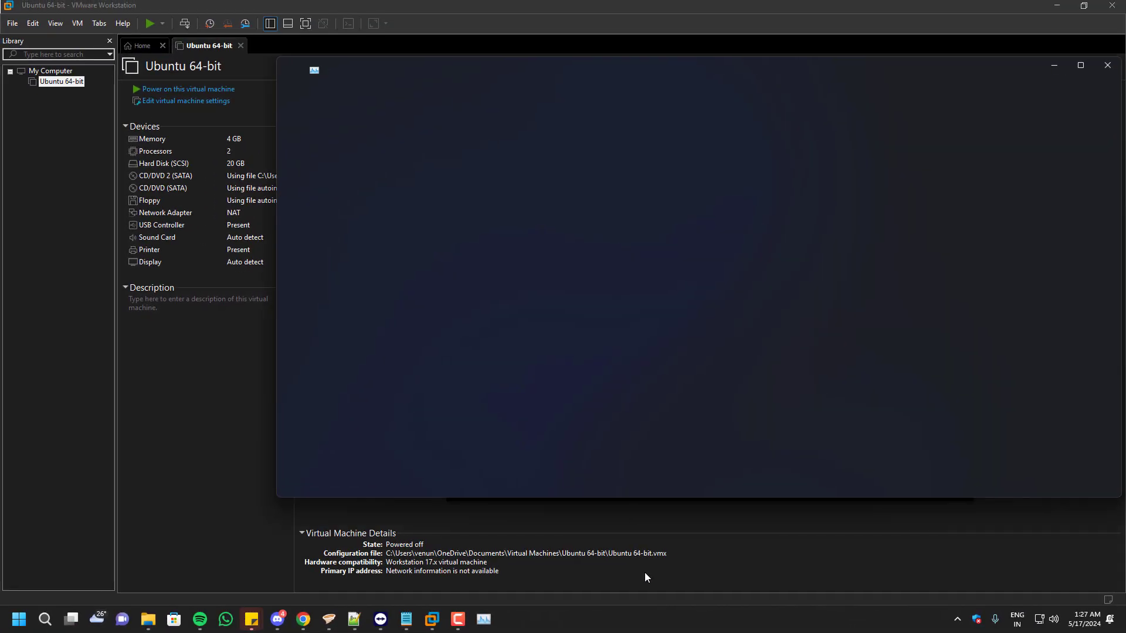
- Open Task Manager while the Ubuntu 64-bit VM is powered off
click(482, 624)
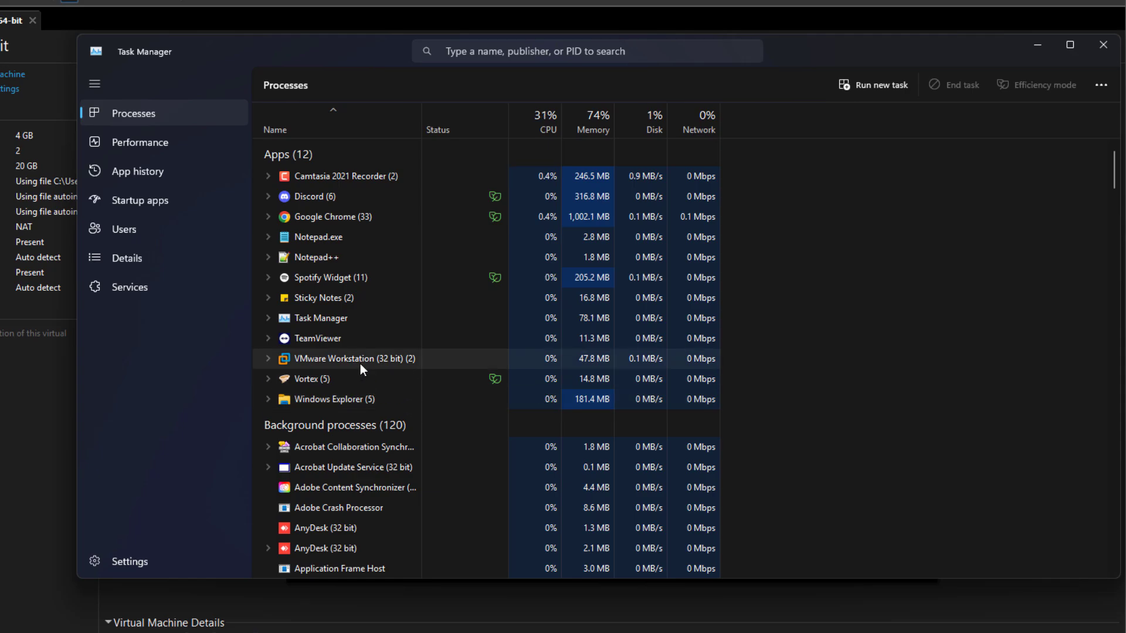
- End the VMware Workstation app and the VMware Authorization Service background process
right_click(343, 358)
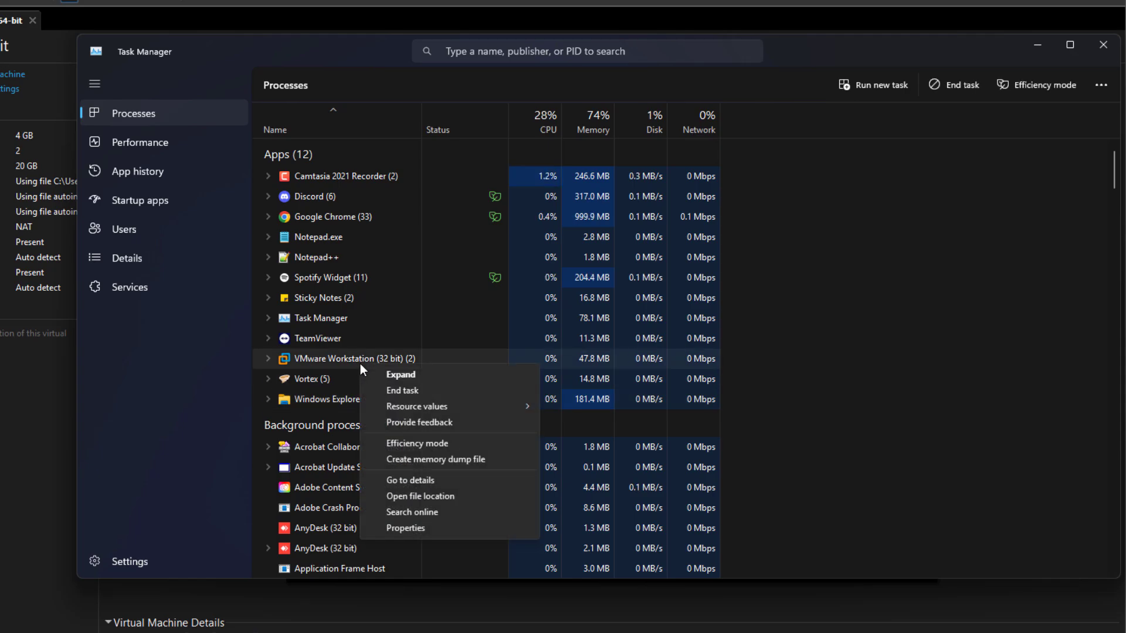
mouse_move(417, 406)
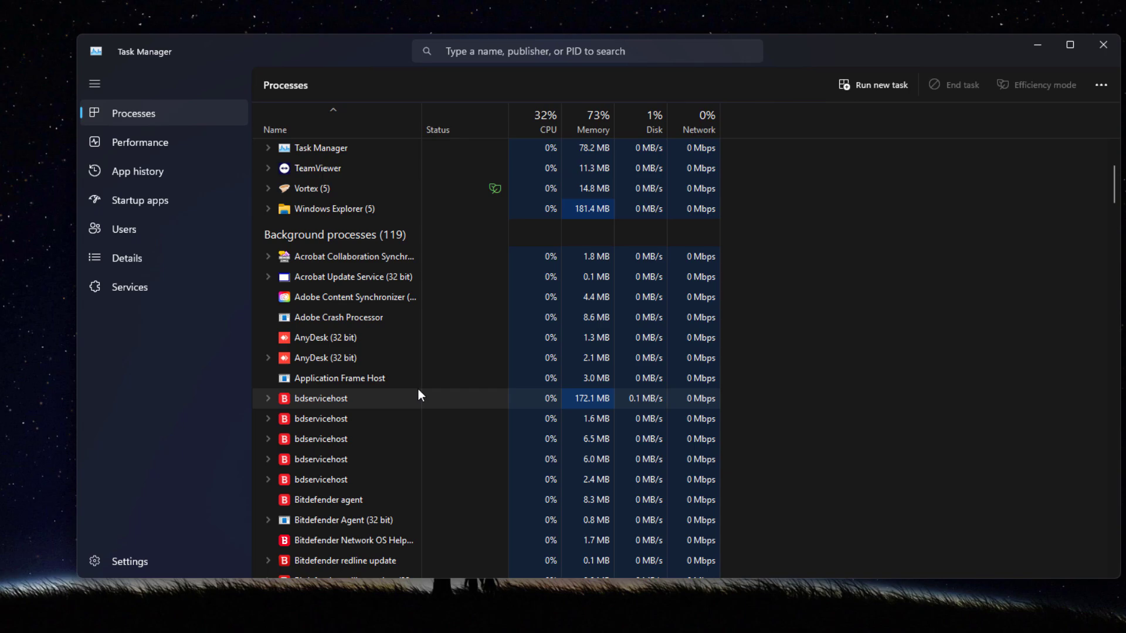
scroll(down, 3)
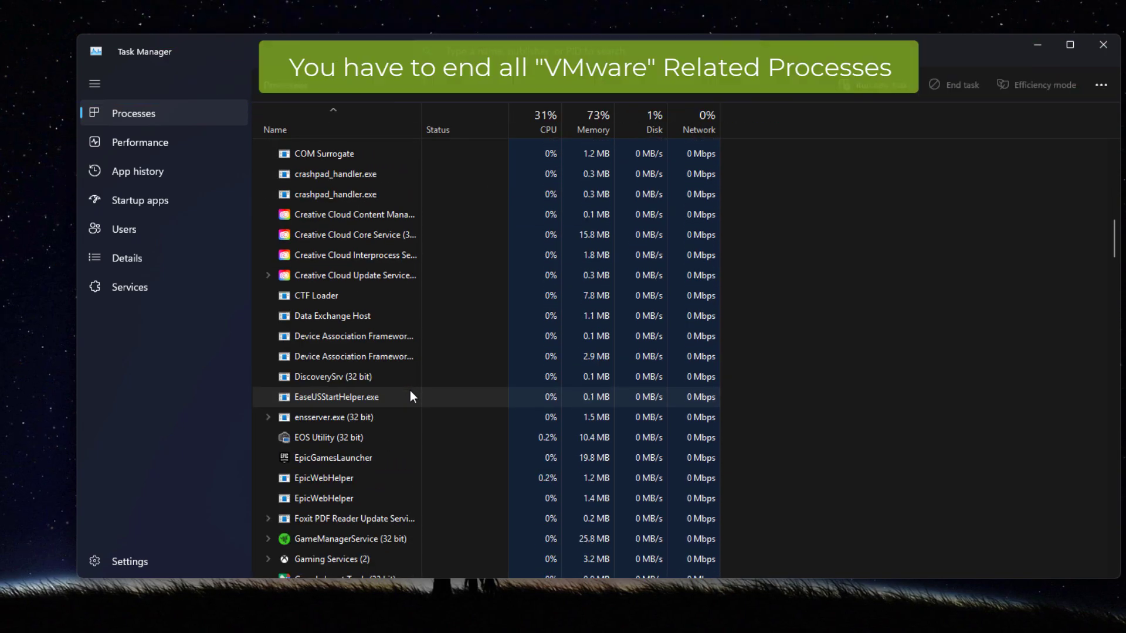
scroll(down, 3)
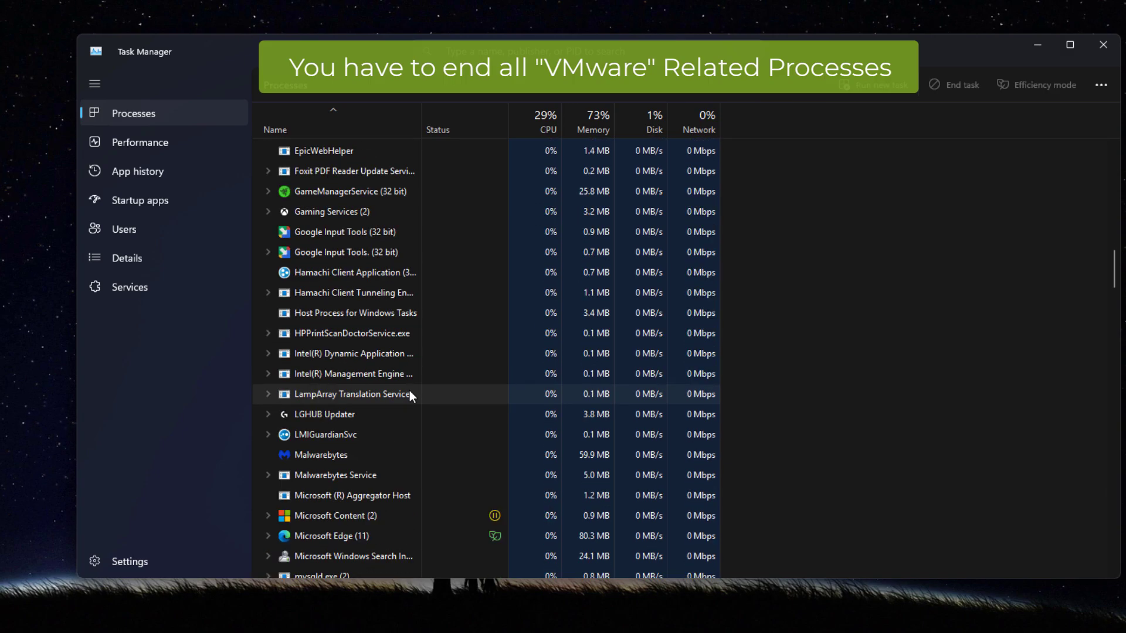
scroll(down, 3)
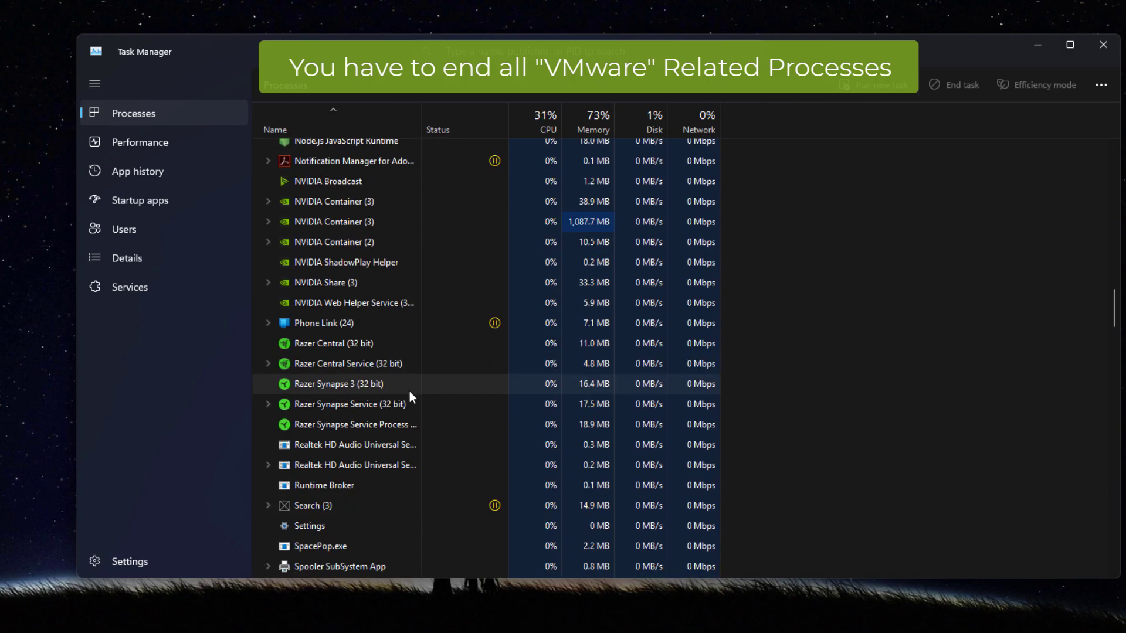
scroll(down, 3)
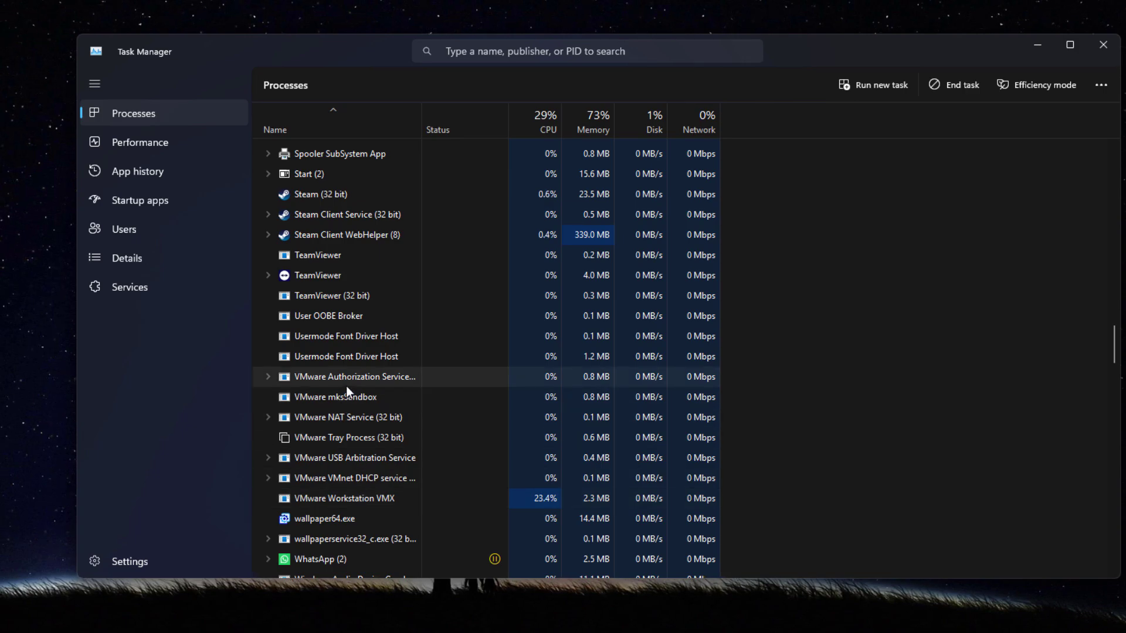
right_click(351, 376)
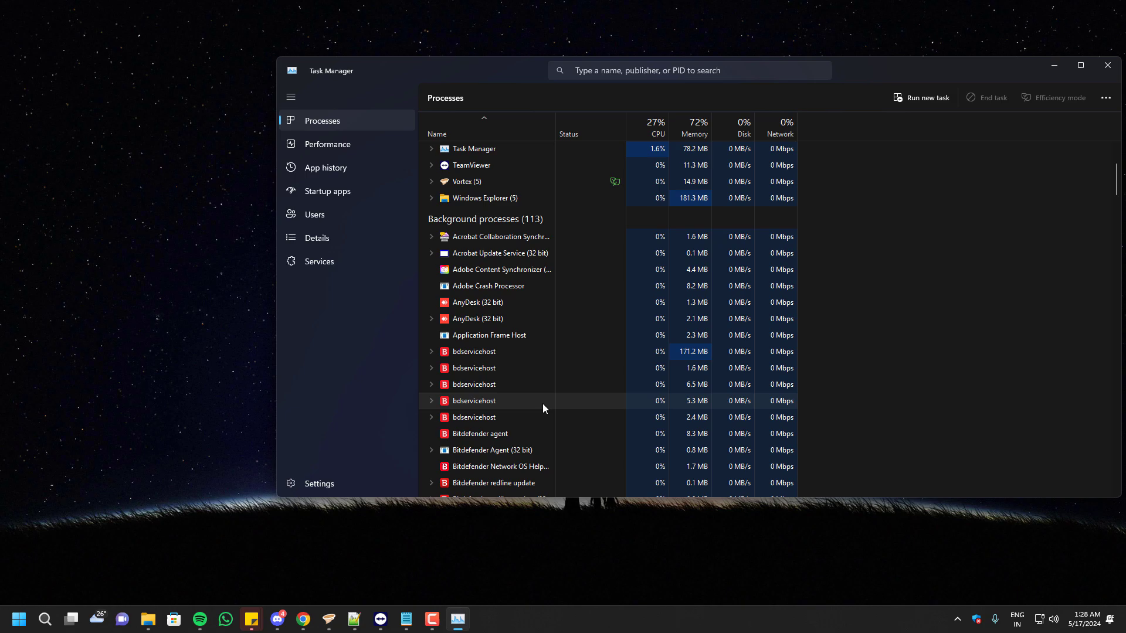
- Close Task Manager and launch services.msc from the Run dialog
click(1107, 65)
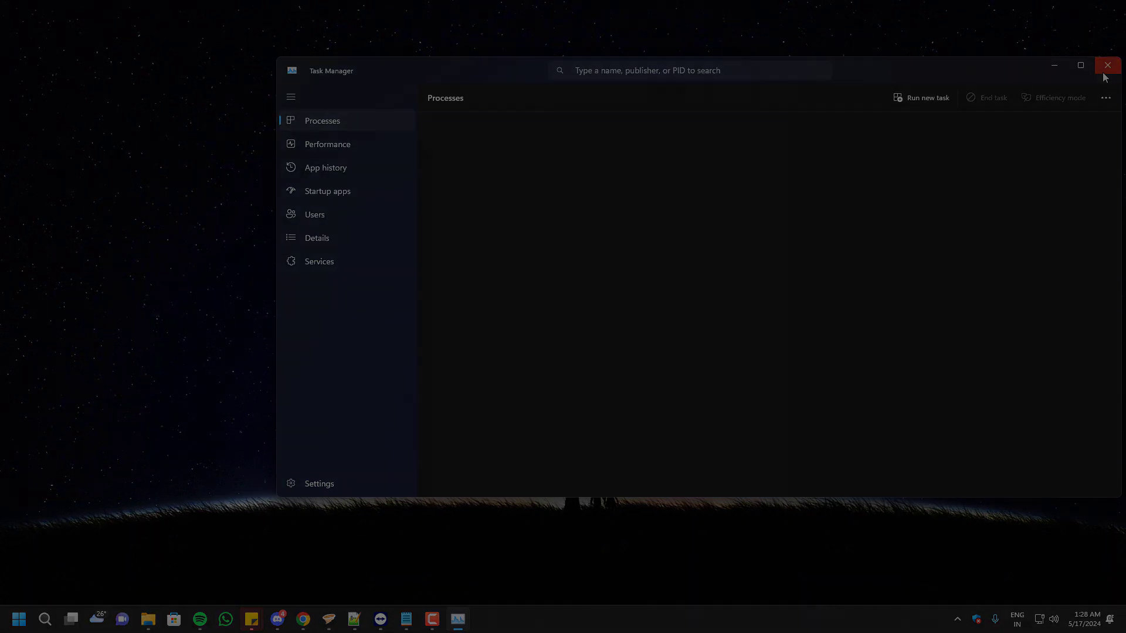
click(1107, 65)
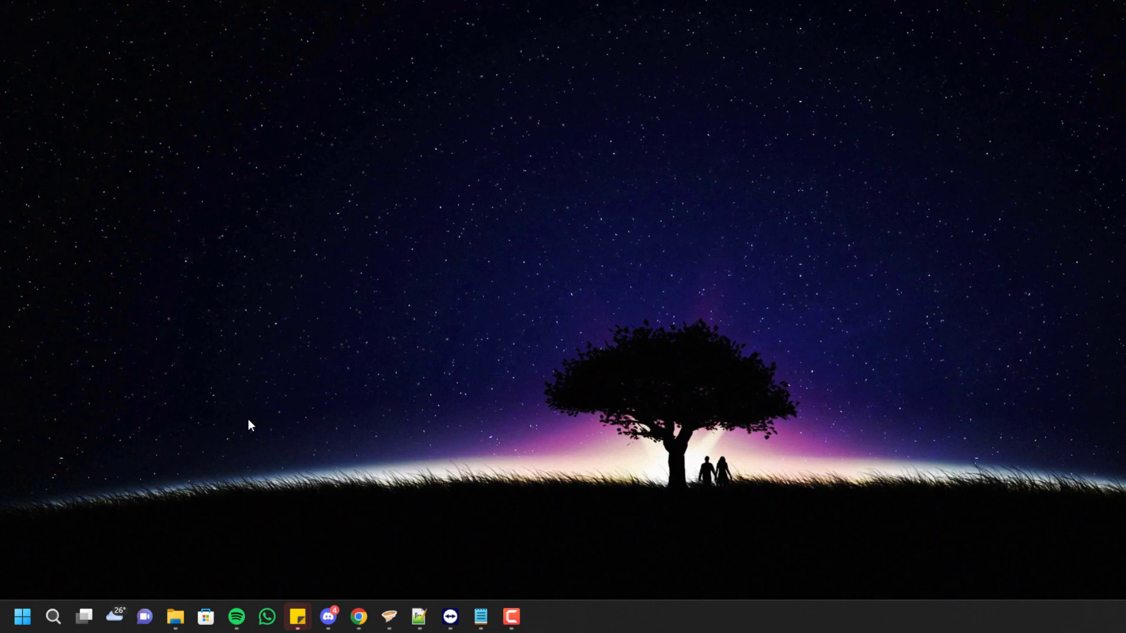
mouse_move(648, 350)
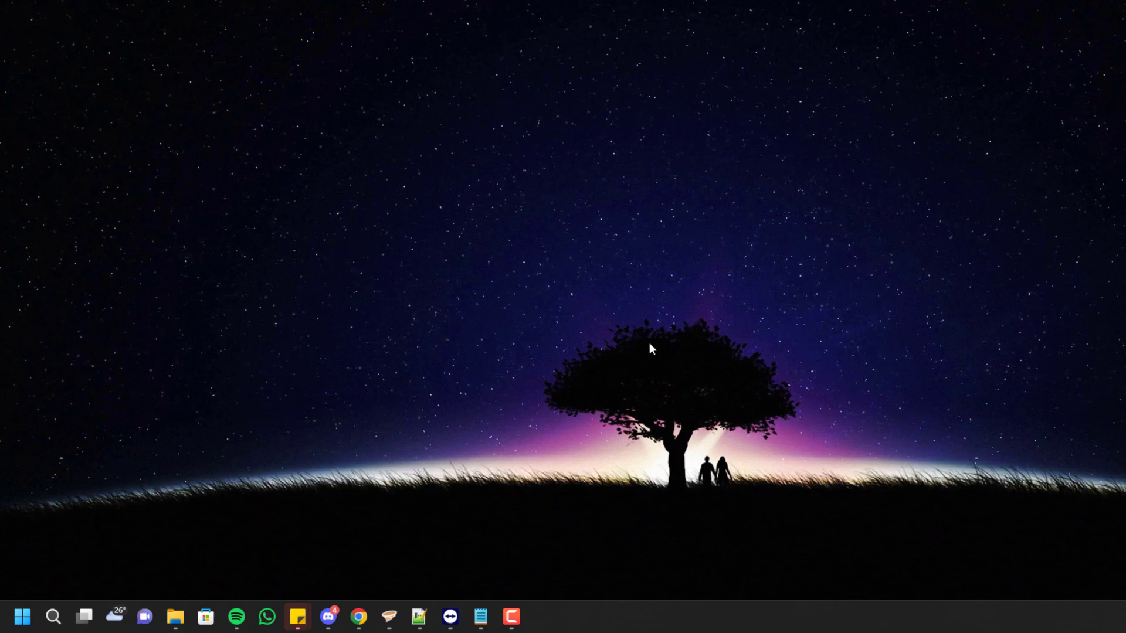
key(win+r)
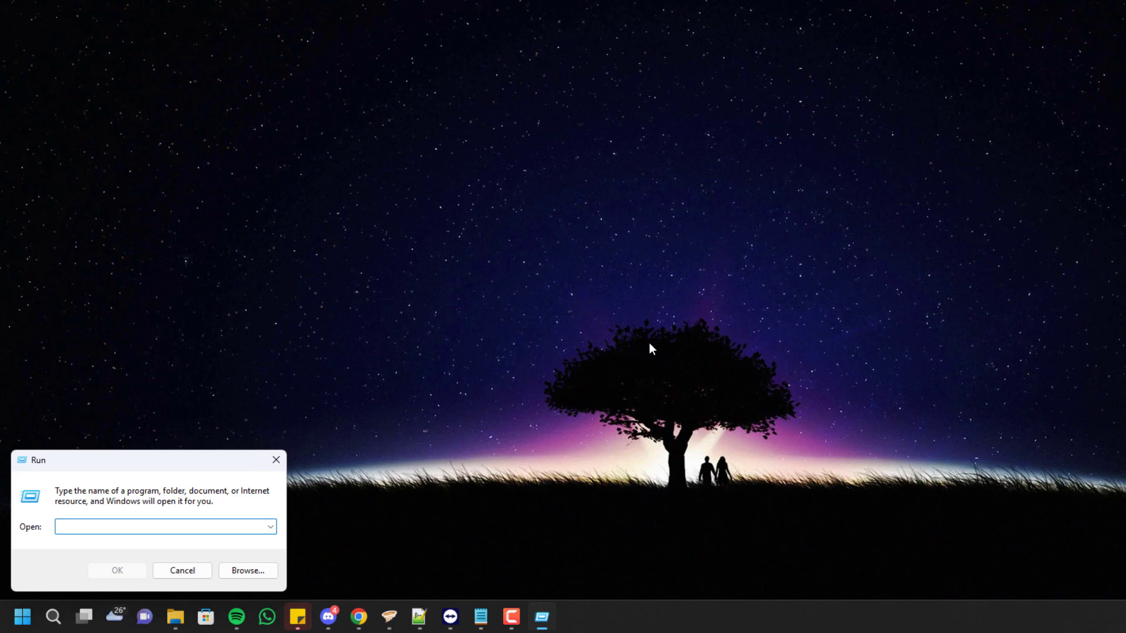
key(win+r)
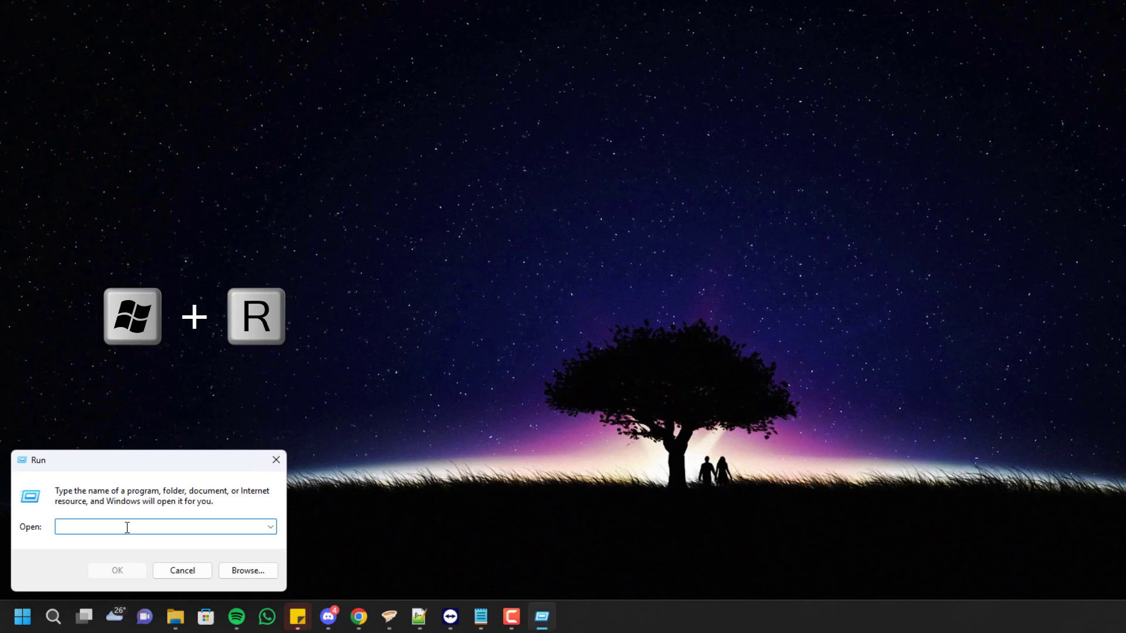
text(servi)
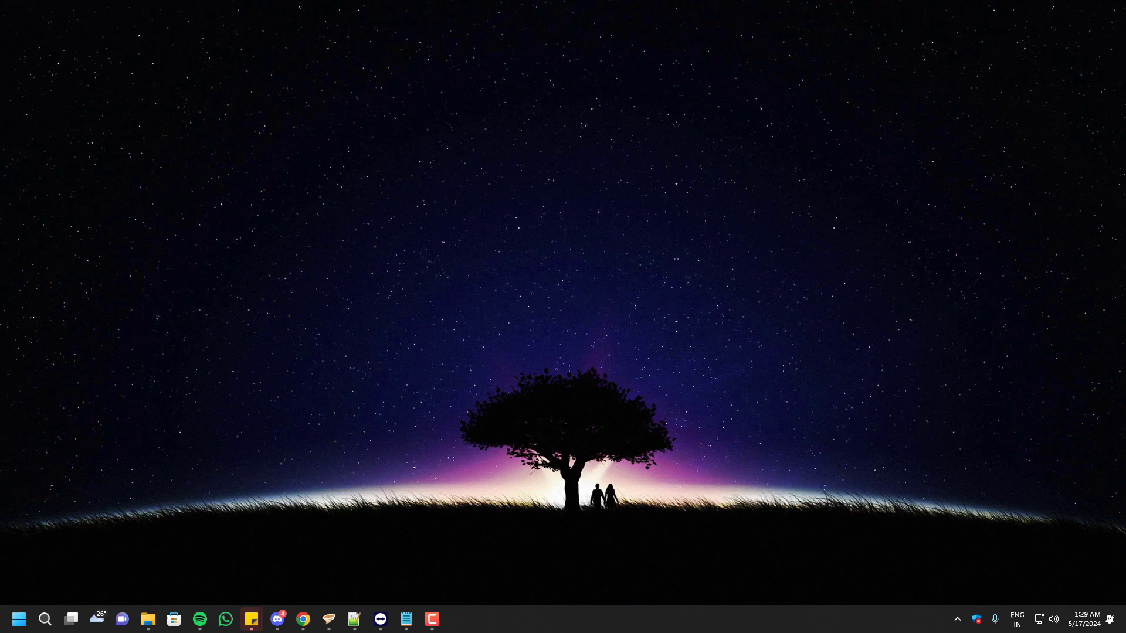
click(457, 619)
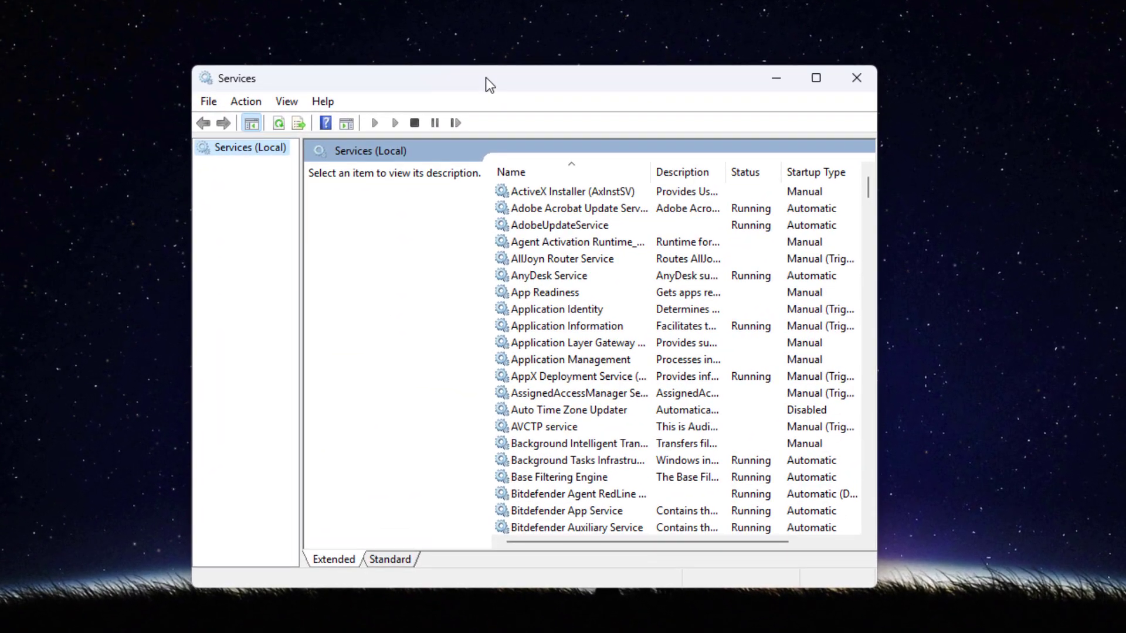
mouse_move(660, 352)
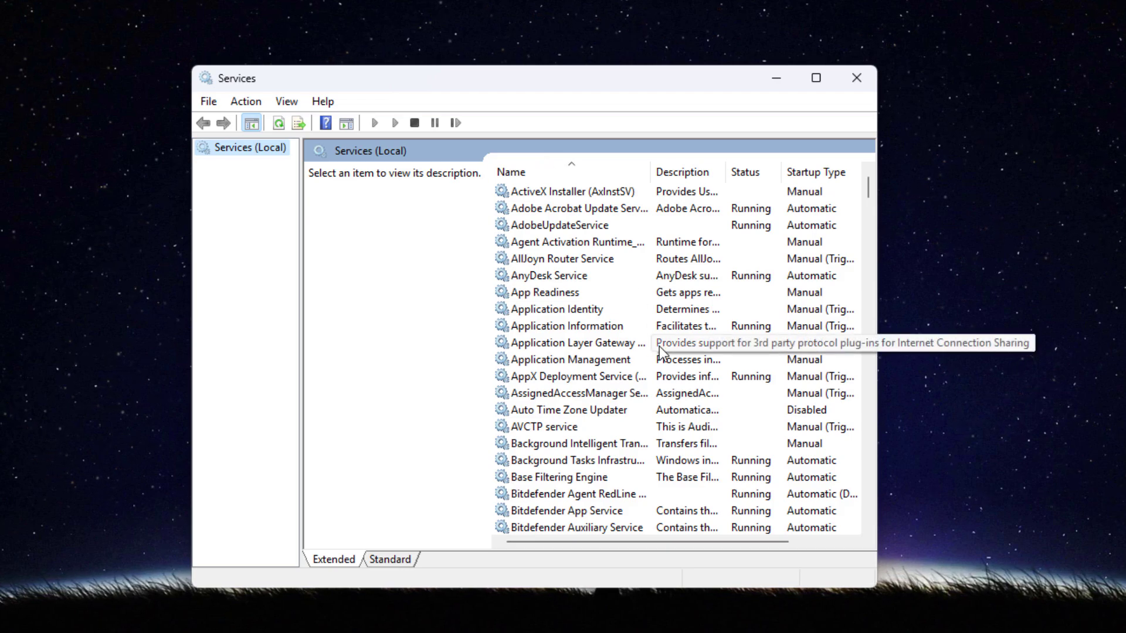
- Scroll to the VMware services and bring up VMware Autostart Service's actions
scroll(down, 3)
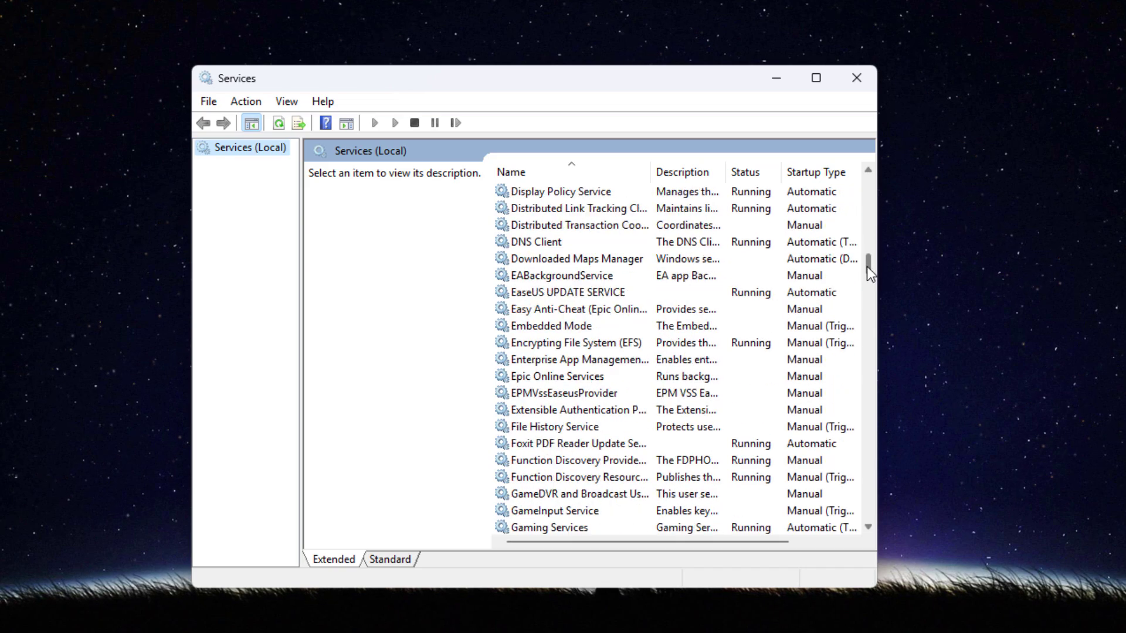
scroll(down, 3)
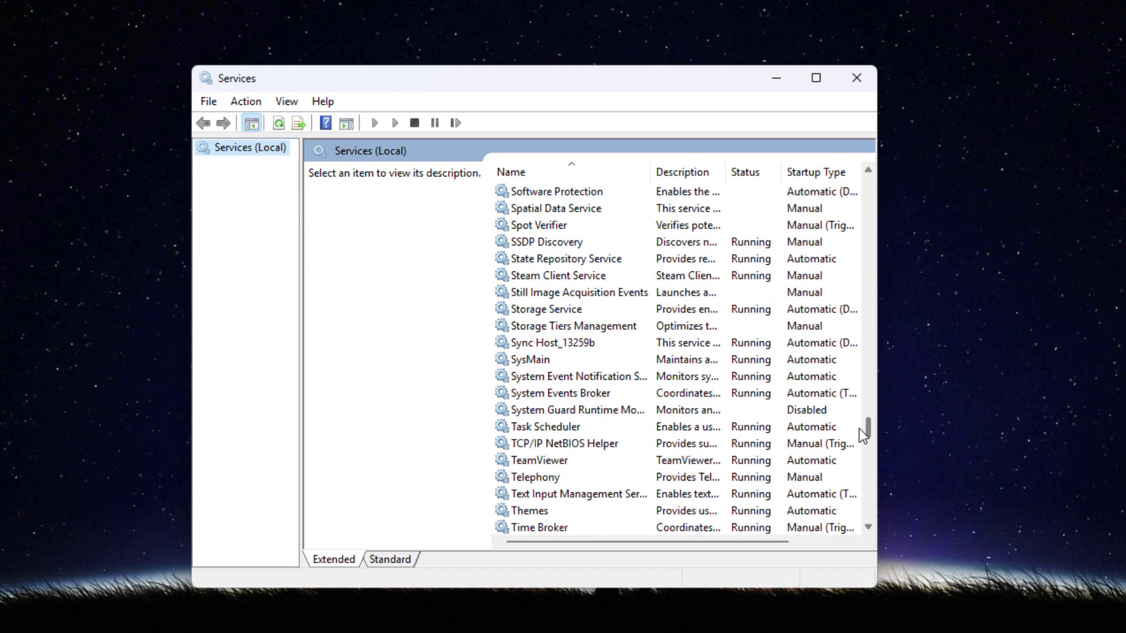
scroll(down, 3)
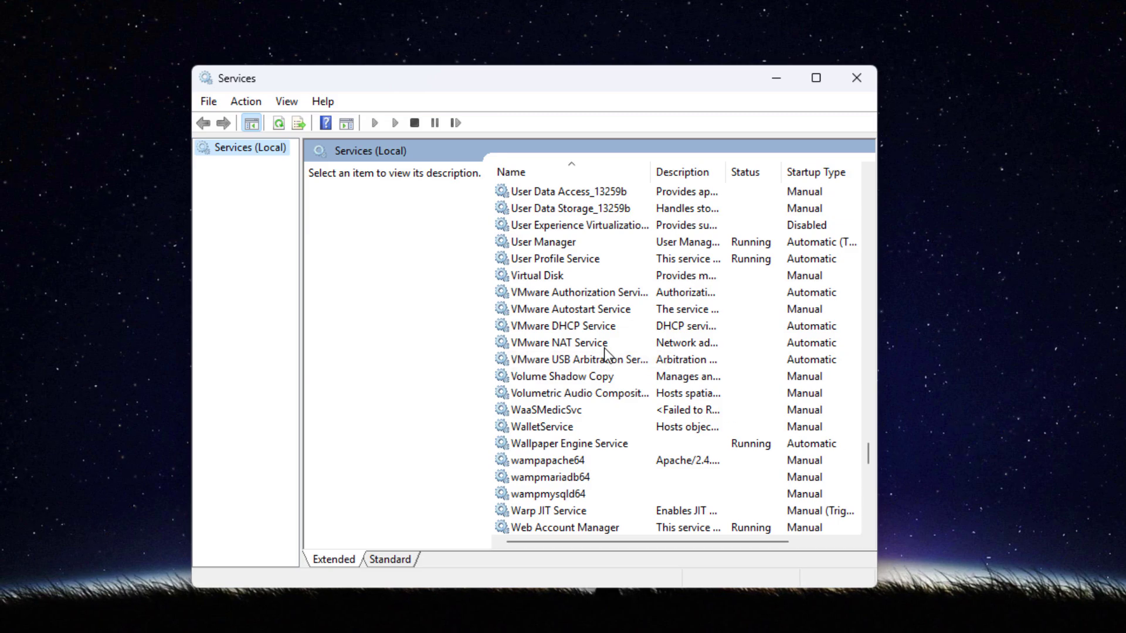
right_click(570, 309)
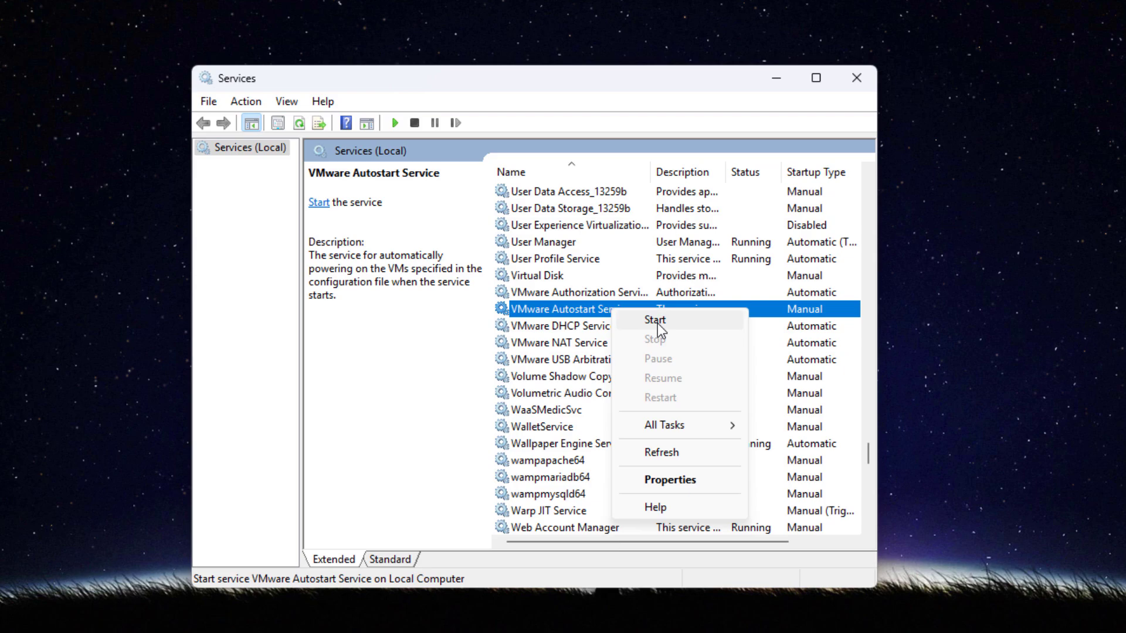
- Start the VMware Autostart Service, then stop it again
click(655, 320)
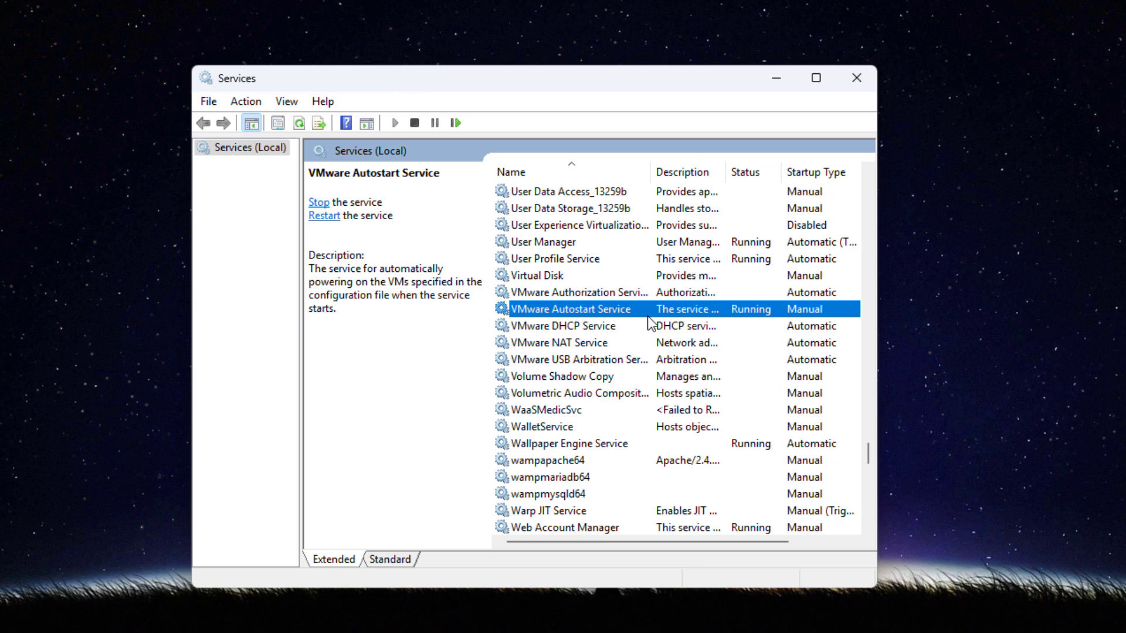
right_click(570, 309)
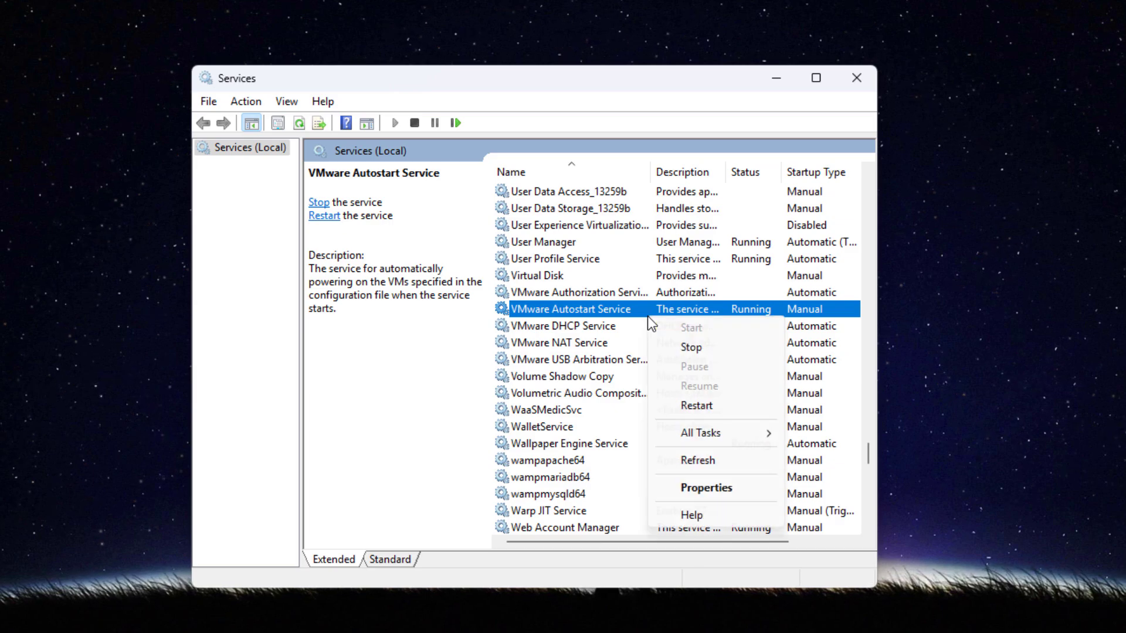
click(690, 346)
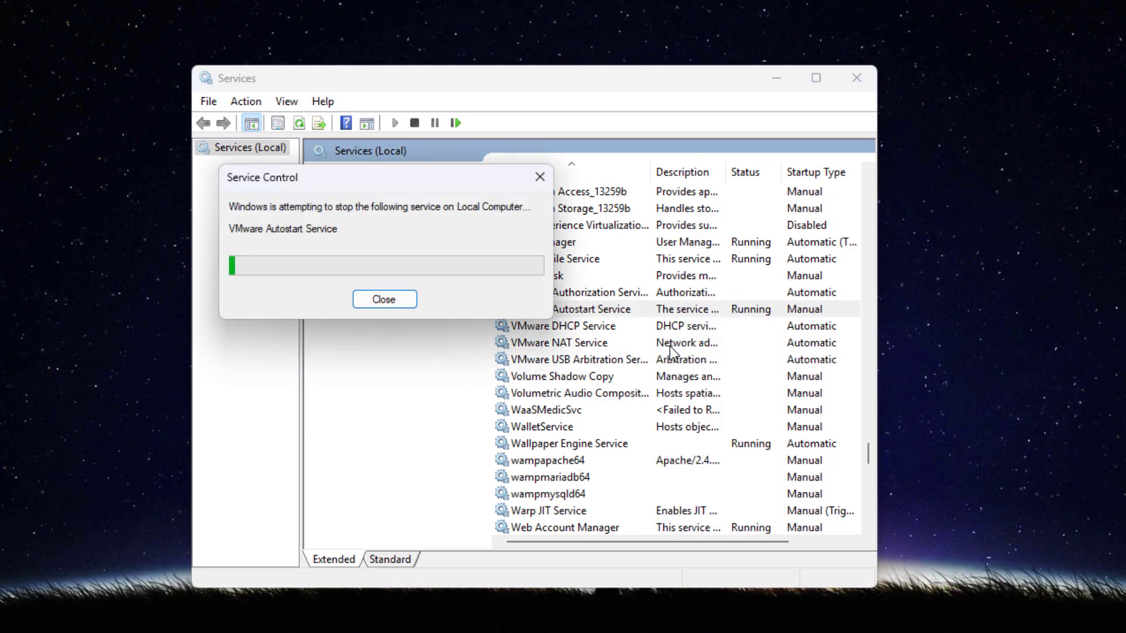
- Start the VMware Authorization Service so it shows Running
click(384, 299)
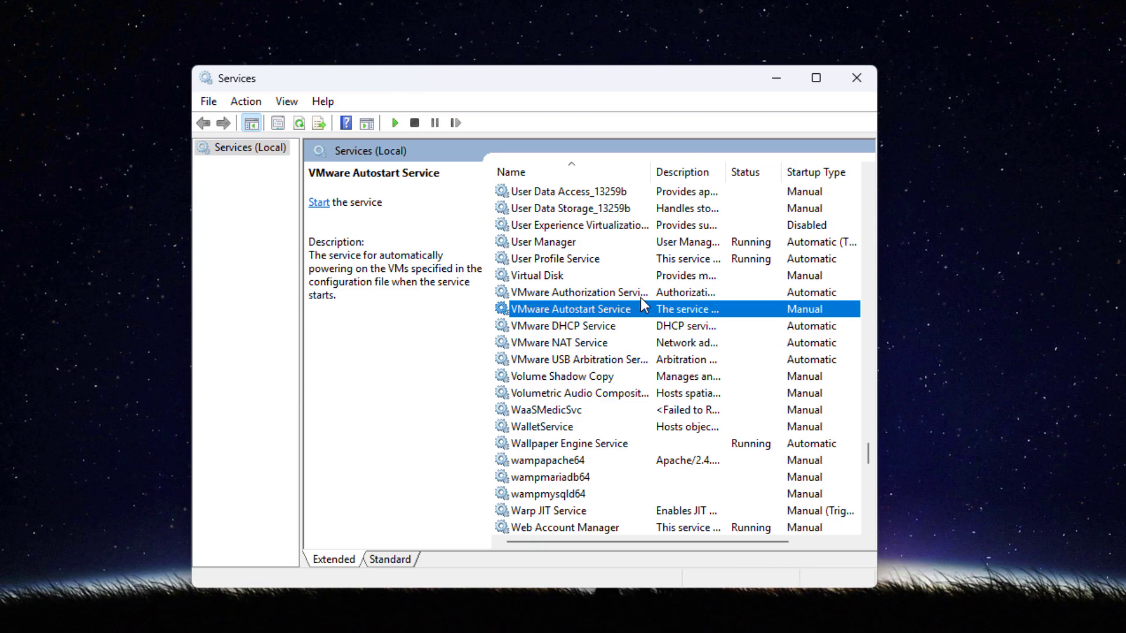
click(569, 292)
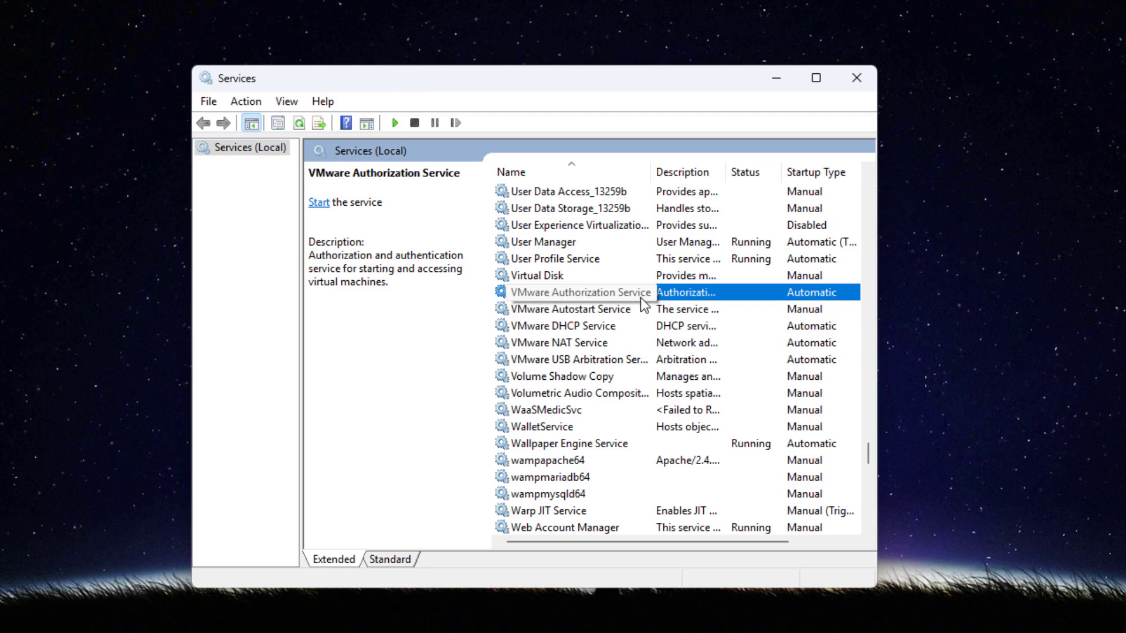
click(317, 202)
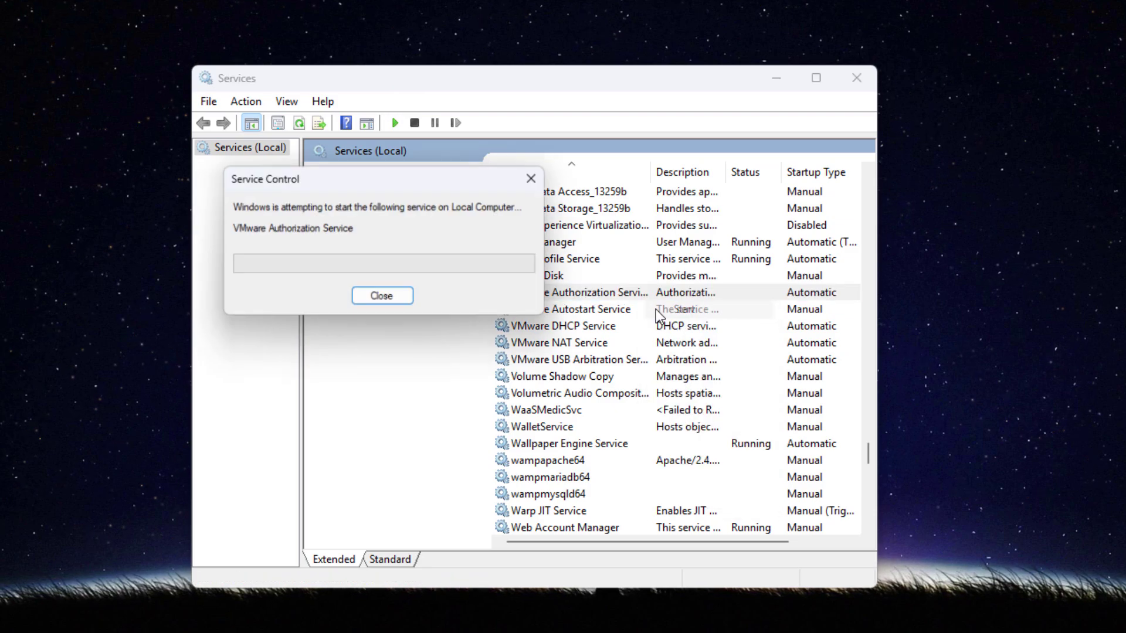
click(382, 295)
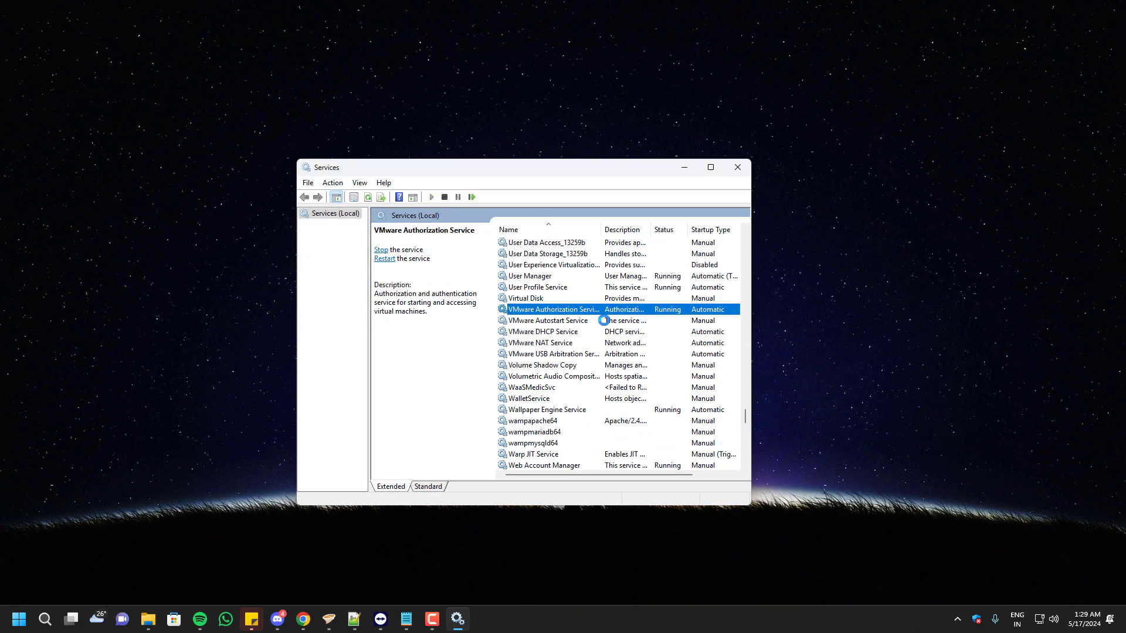
mouse_move(621, 314)
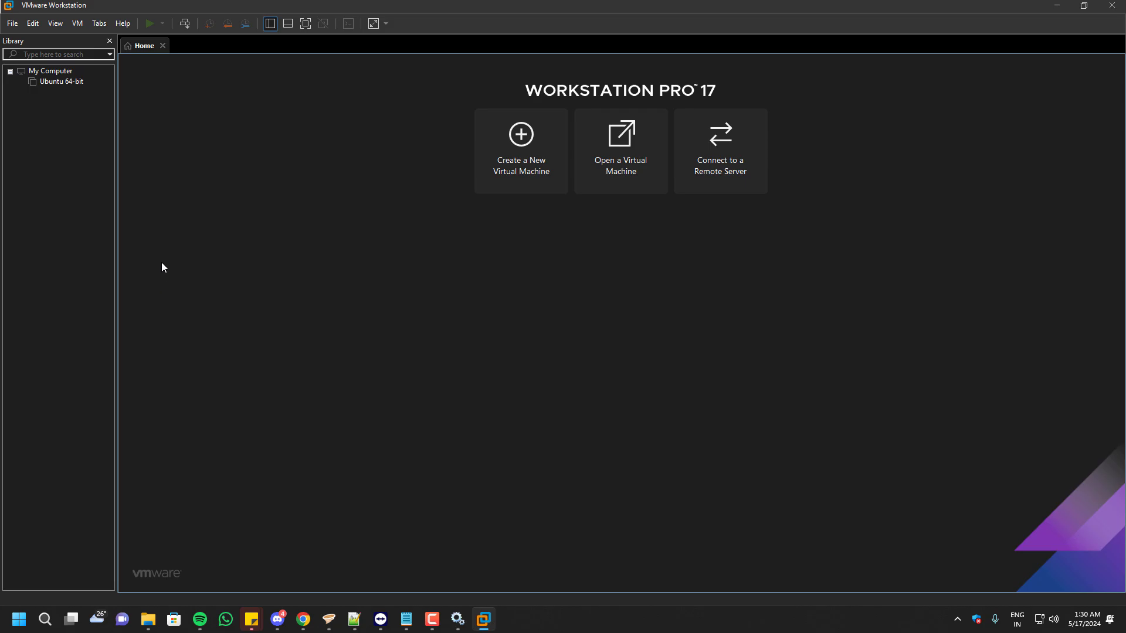
- Power on Ubuntu 64-bit from the VMware Workstation Library
double_click(63, 81)
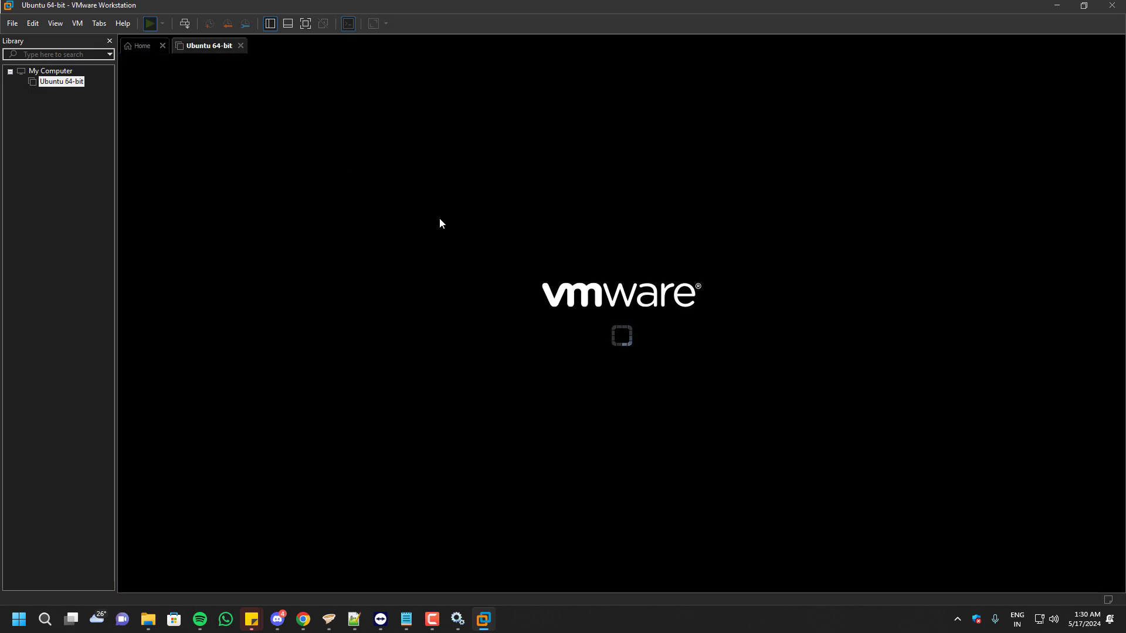